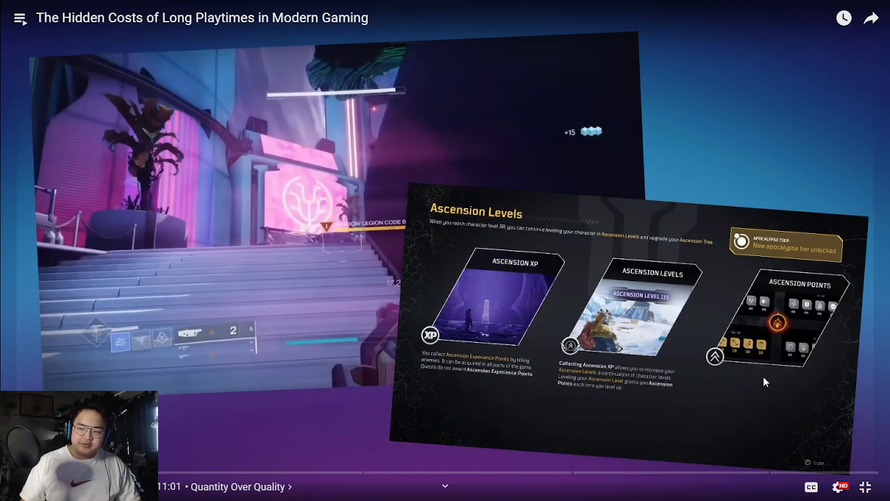
Resume the video essay so it plays on to the 500-hour Circle Quest cartoon.
{"action": "left_click", "coordinate": [842, 487]}
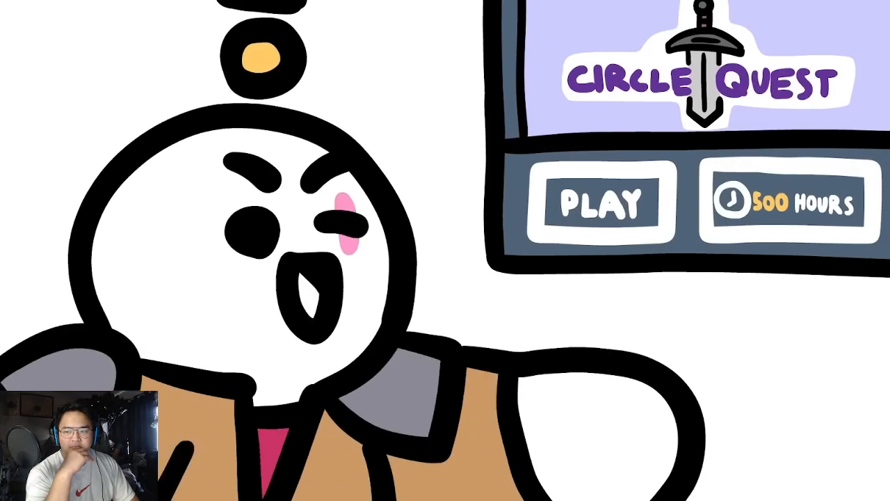
Pause the essay on the two-character cartoon with the exclamation mark to talk over it.
{"action": "left_click", "coordinate": [446, 251]}
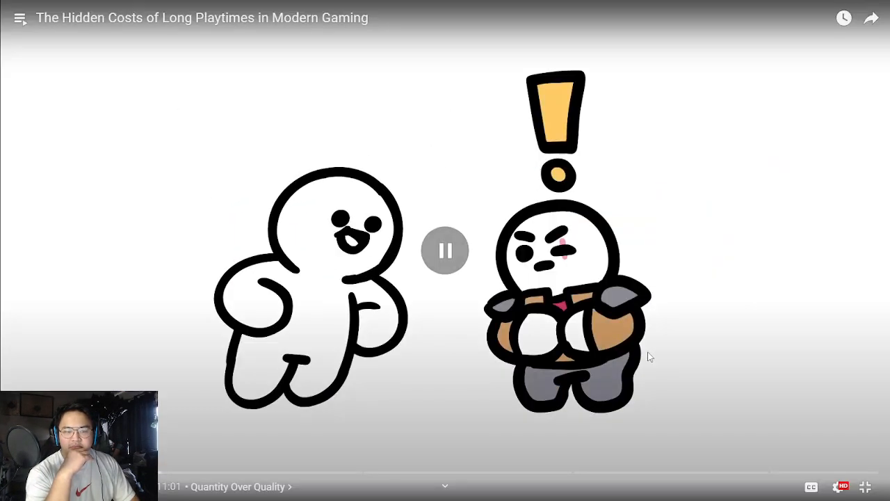
{"action": "left_click", "coordinate": [445, 250]}
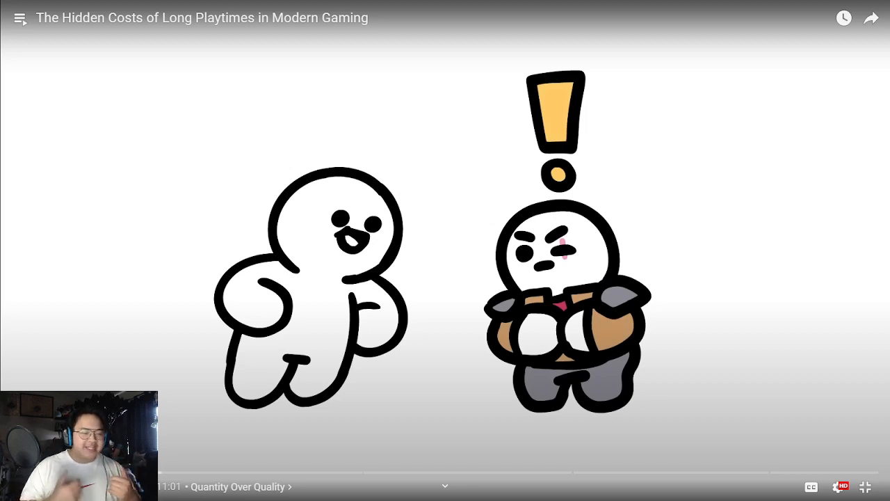
{"action": "mouse_move", "coordinate": [317, 217]}
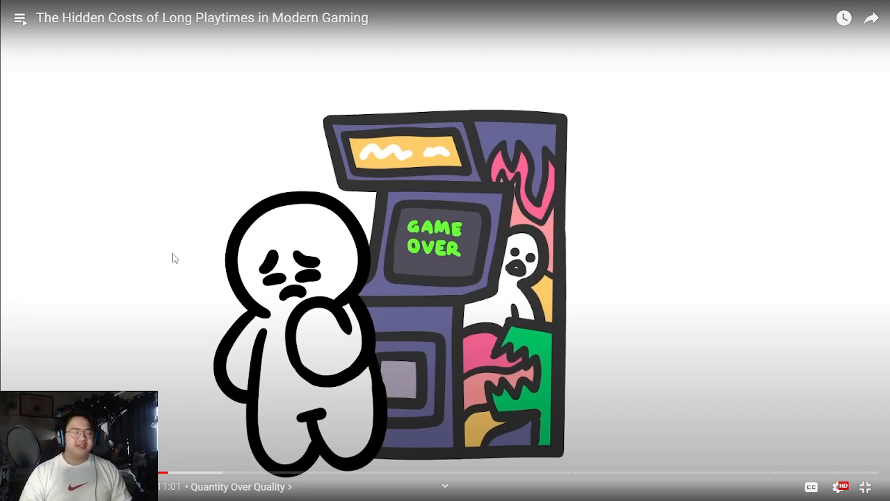
{"action": "mouse_move", "coordinate": [317, 220]}
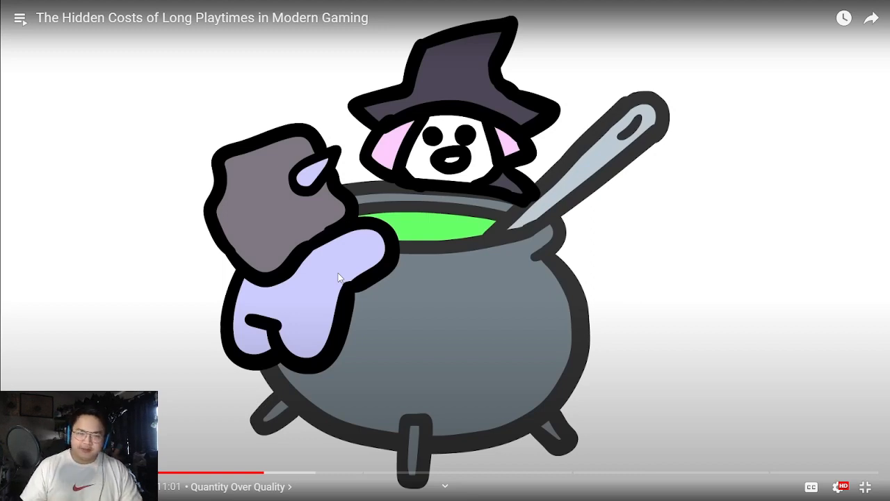
{"action": "mouse_move", "coordinate": [707, 428]}
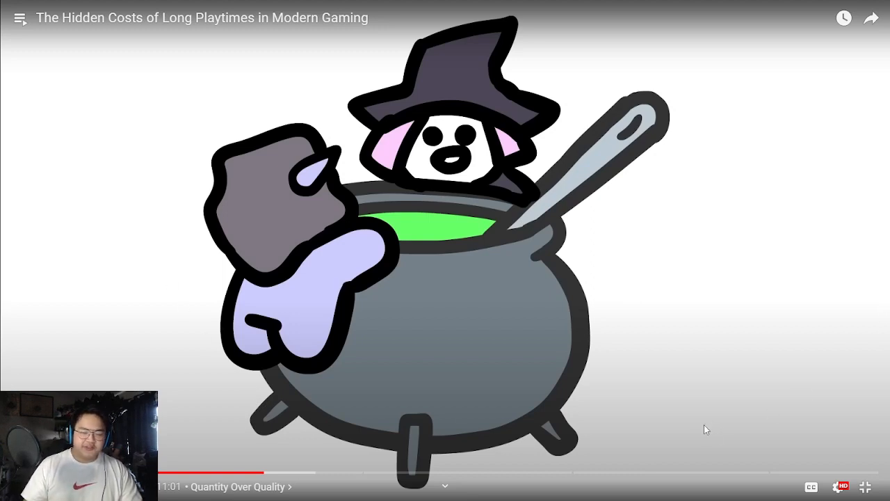
{"action": "mouse_move", "coordinate": [718, 492]}
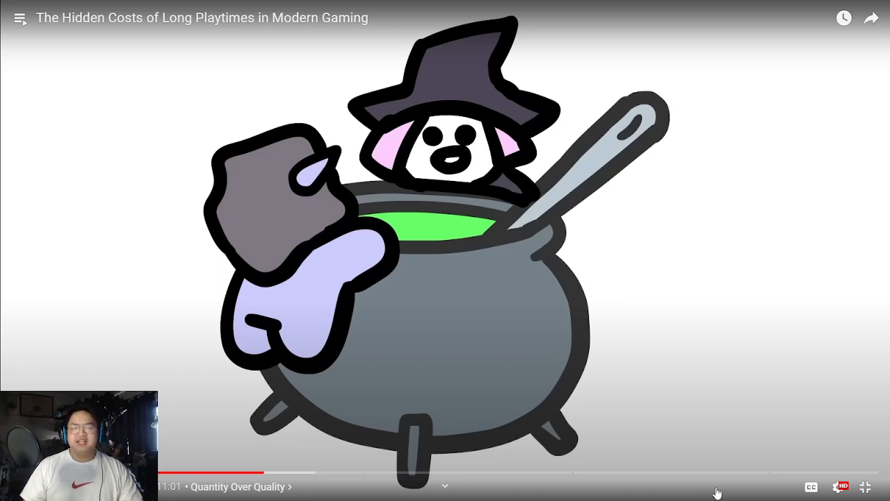
{"action": "mouse_move", "coordinate": [630, 432]}
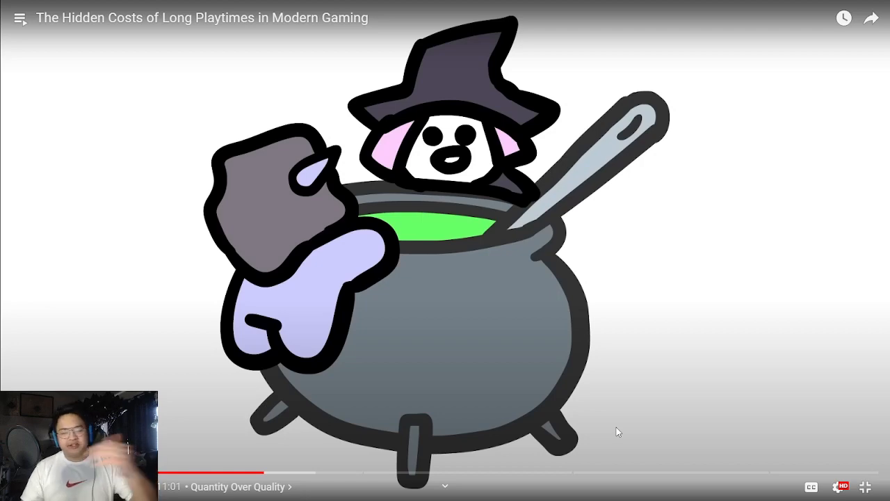
{"action": "mouse_move", "coordinate": [843, 434]}
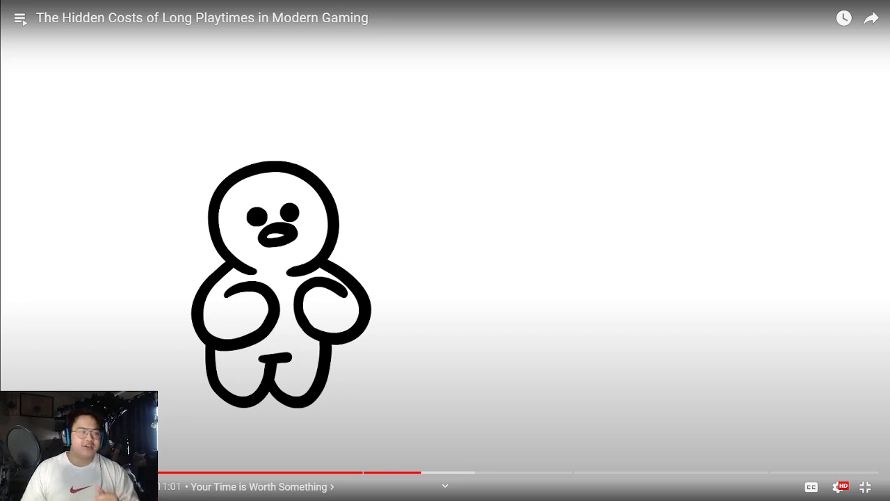
{"action": "mouse_move", "coordinate": [342, 174]}
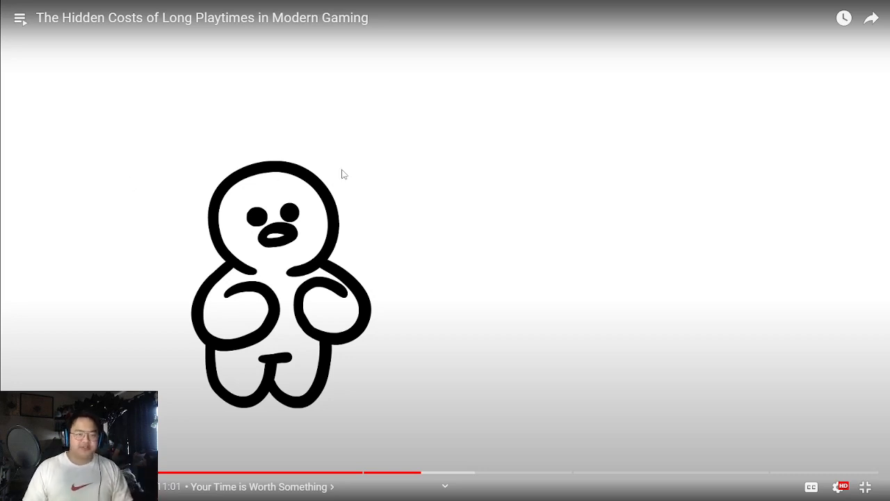
{"action": "mouse_move", "coordinate": [319, 263]}
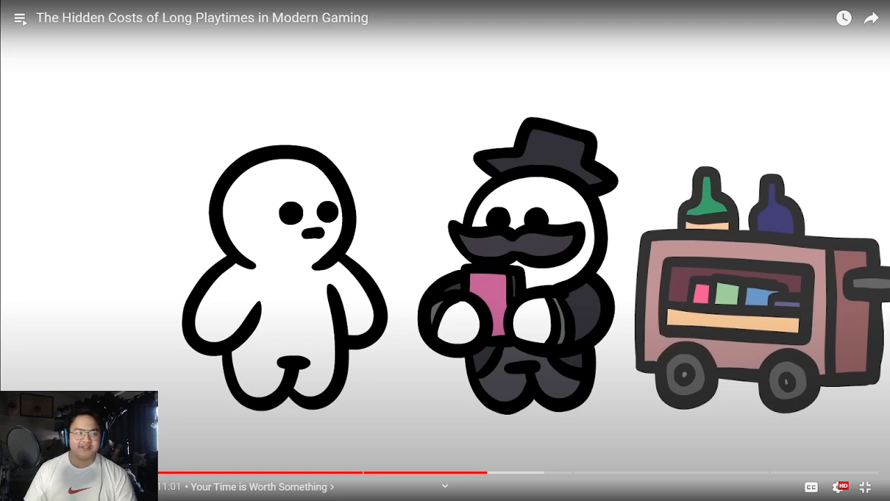
Toggle playback so the essay runs on to the START MISSION yes/no illustration.
{"action": "left_click", "coordinate": [445, 250]}
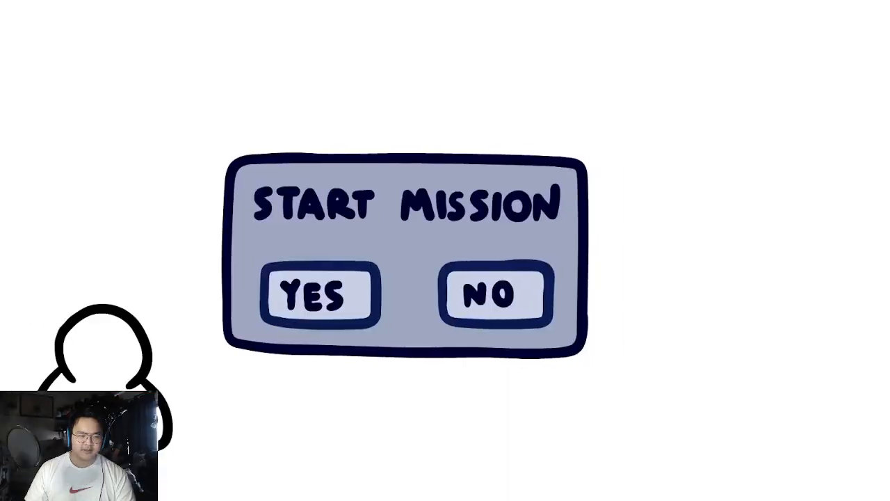
Toggle playback and watch into the Crunch chapter's Saints Row backlash footage.
{"action": "left_click", "coordinate": [317, 295]}
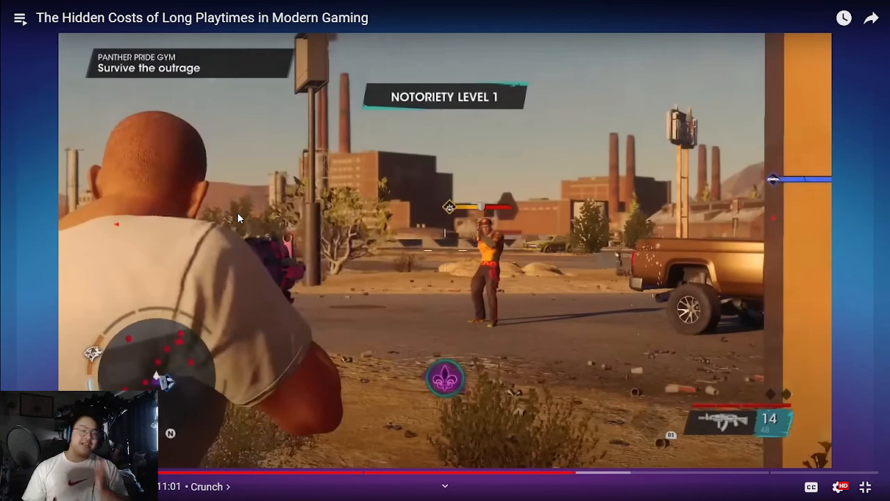
{"action": "mouse_move", "coordinate": [581, 120]}
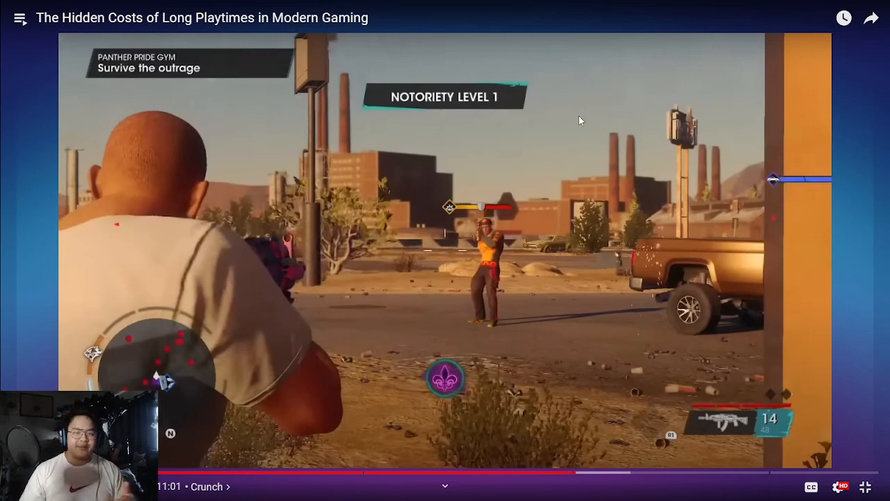
{"action": "mouse_move", "coordinate": [543, 226]}
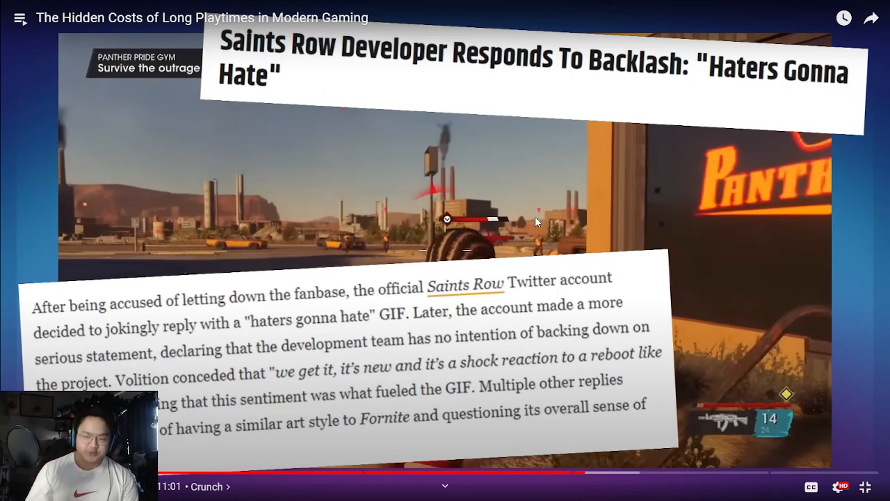
Resume the essay so it advances to the RELEASE TOO SOON door illustration.
{"action": "left_click", "coordinate": [445, 251]}
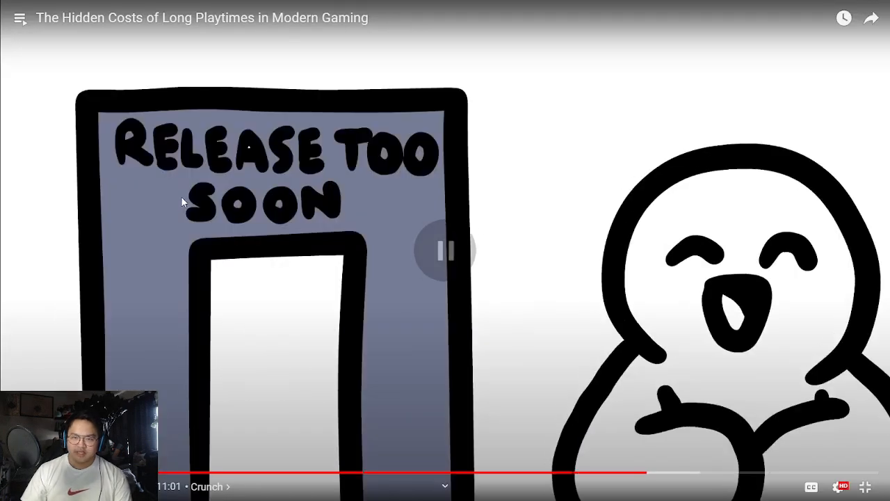
{"action": "left_click", "coordinate": [445, 251]}
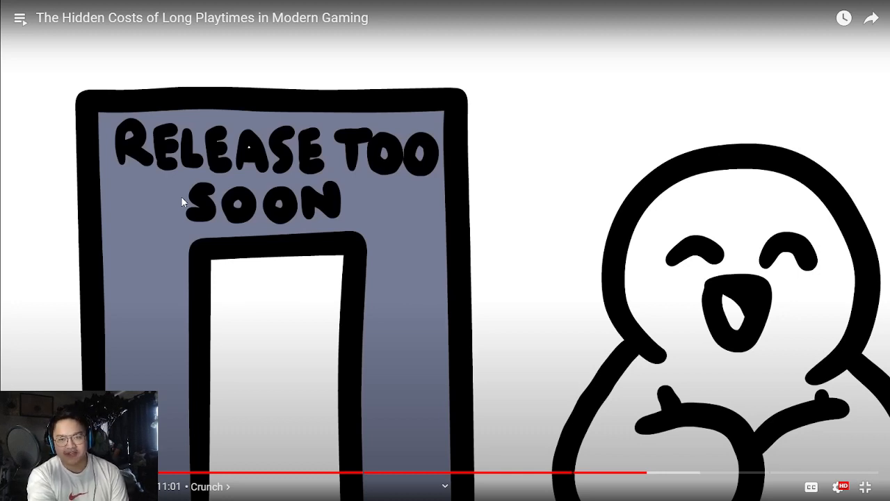
{"action": "mouse_move", "coordinate": [348, 75]}
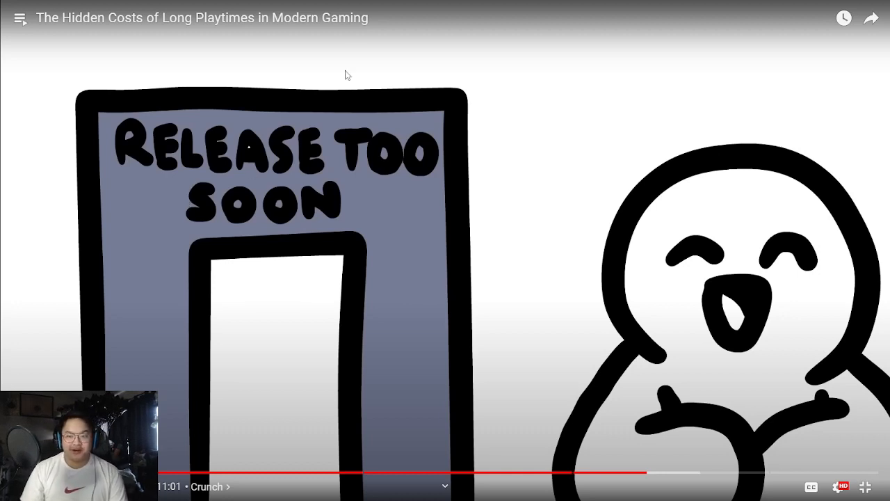
{"action": "mouse_move", "coordinate": [438, 228]}
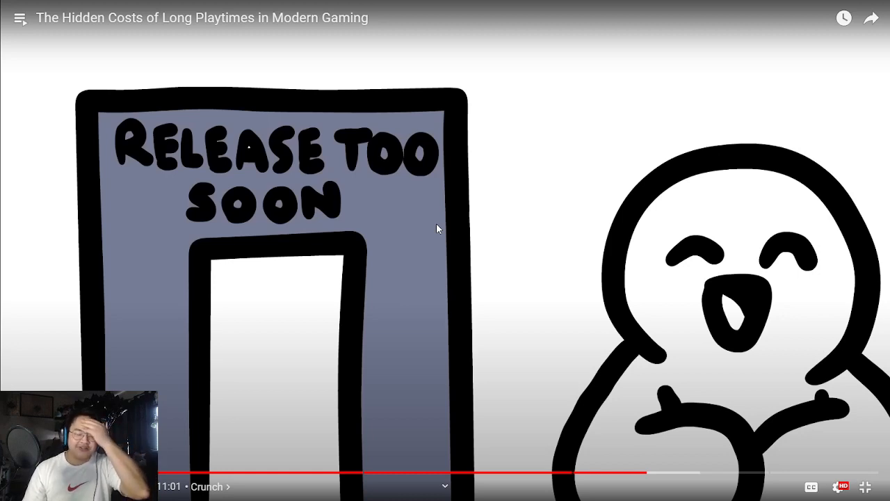
{"action": "mouse_move", "coordinate": [439, 223]}
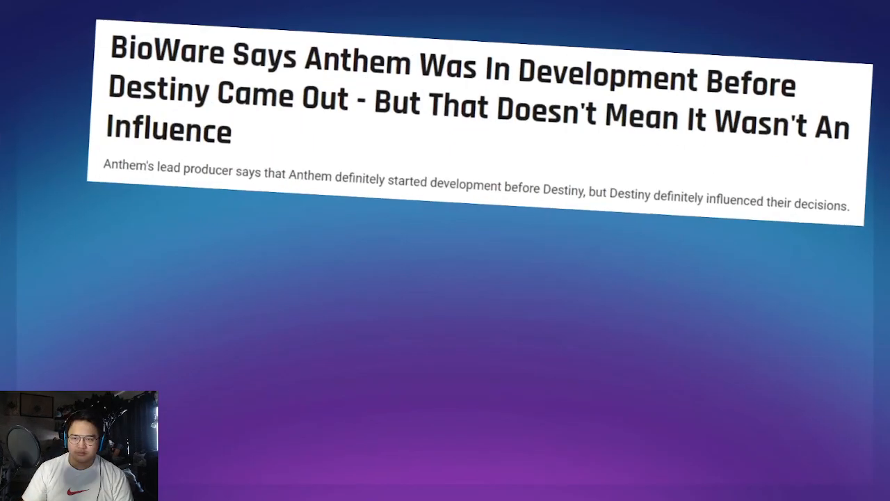
Pause the essay on the Anthem/Destiny 2 loot rip-off headlines to comment.
{"action": "left_click", "coordinate": [445, 250]}
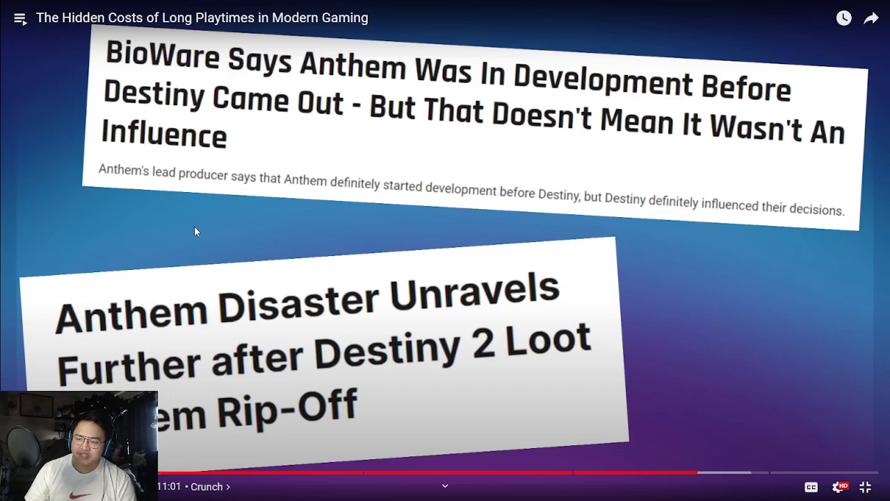
{"action": "mouse_move", "coordinate": [203, 231]}
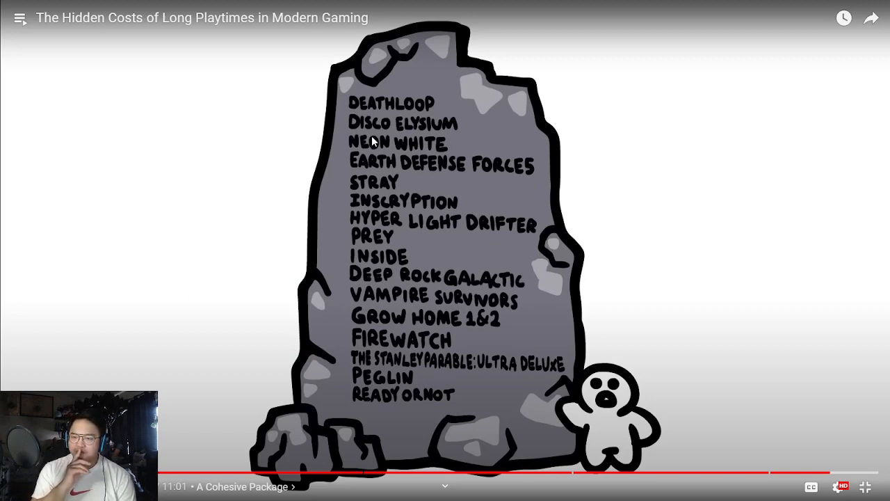
{"action": "mouse_move", "coordinate": [457, 327]}
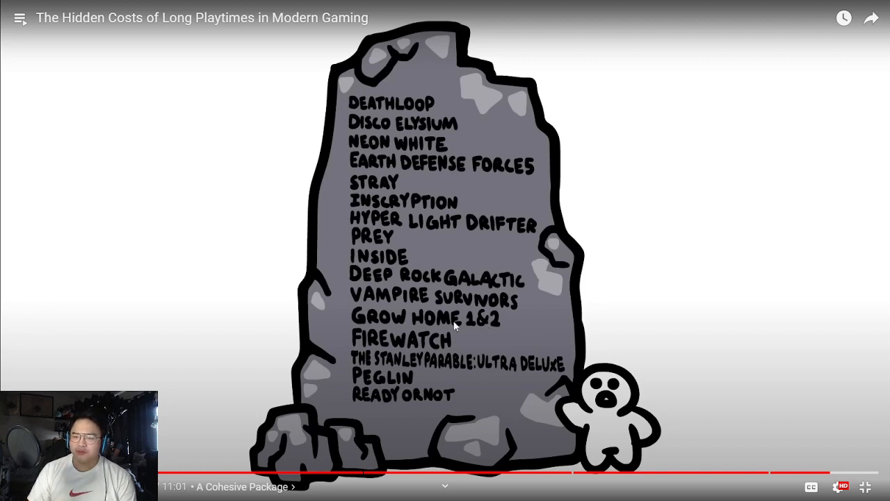
{"action": "mouse_move", "coordinate": [370, 411]}
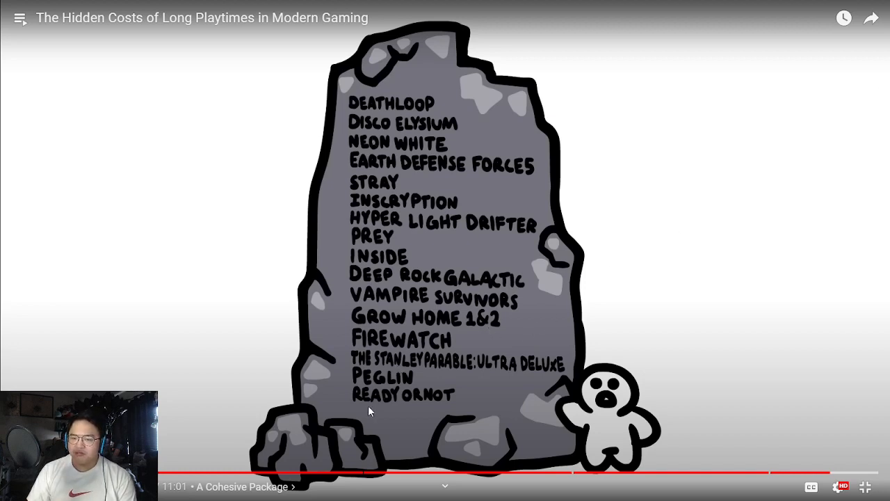
{"action": "mouse_move", "coordinate": [359, 249]}
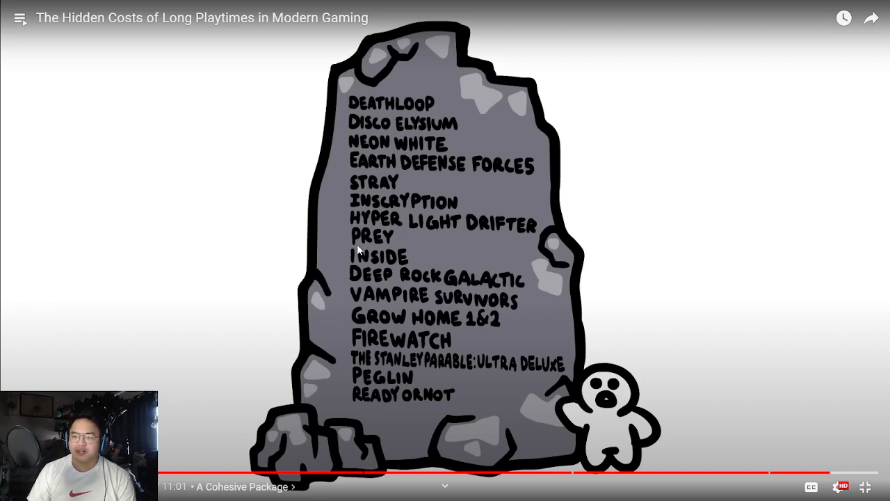
{"action": "mouse_move", "coordinate": [464, 156]}
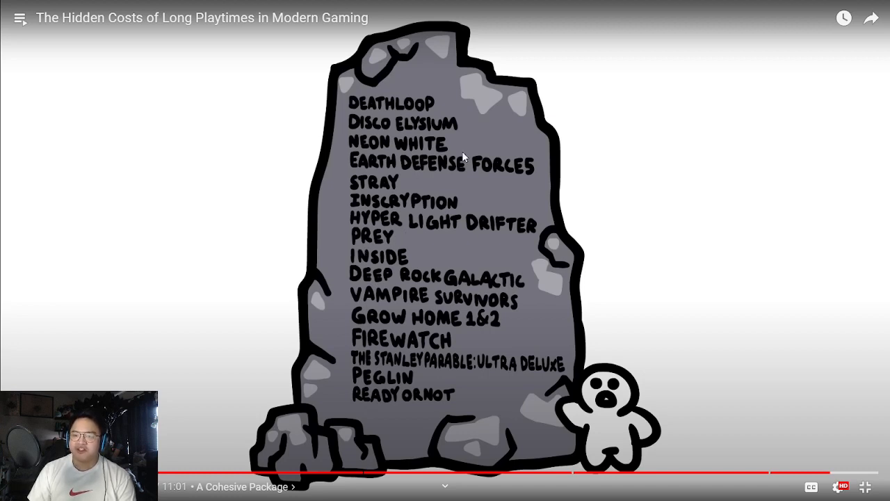
{"action": "mouse_move", "coordinate": [373, 303]}
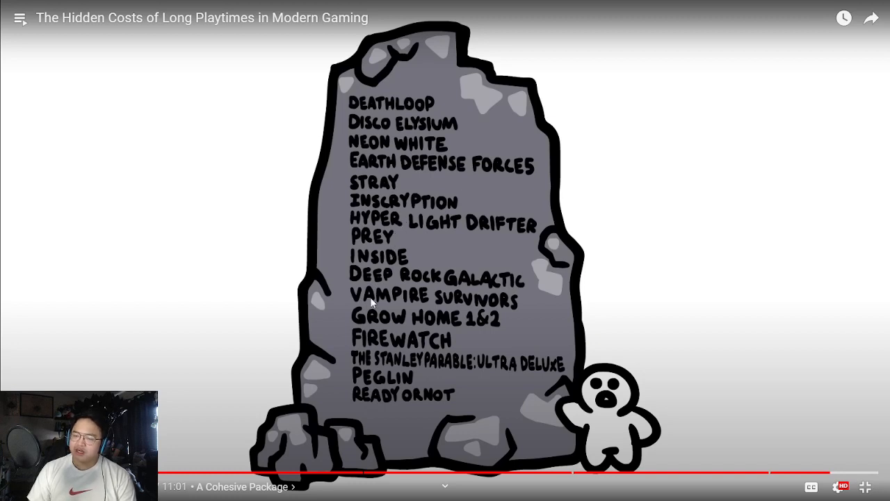
Briefly resume then re-pause the essay on the tombstone listing Deathloop, Disco Elysium and Ready or Not.
{"action": "left_click", "coordinate": [446, 251]}
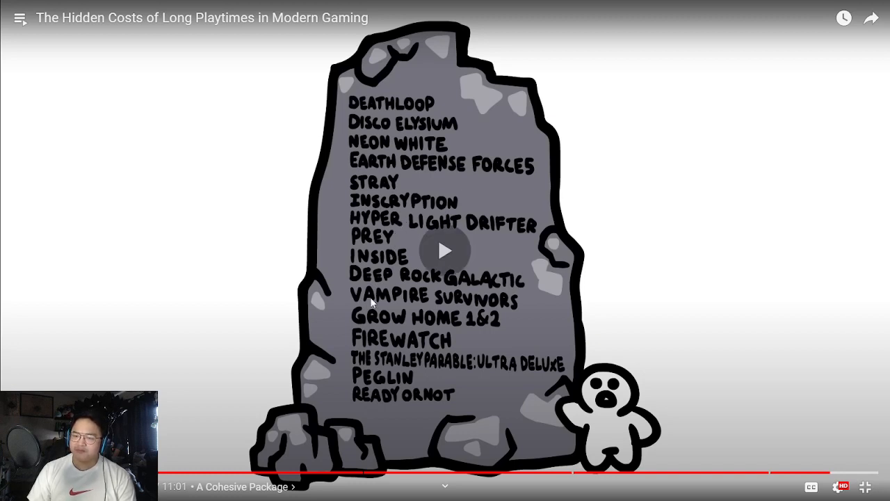
{"action": "left_click", "coordinate": [445, 251]}
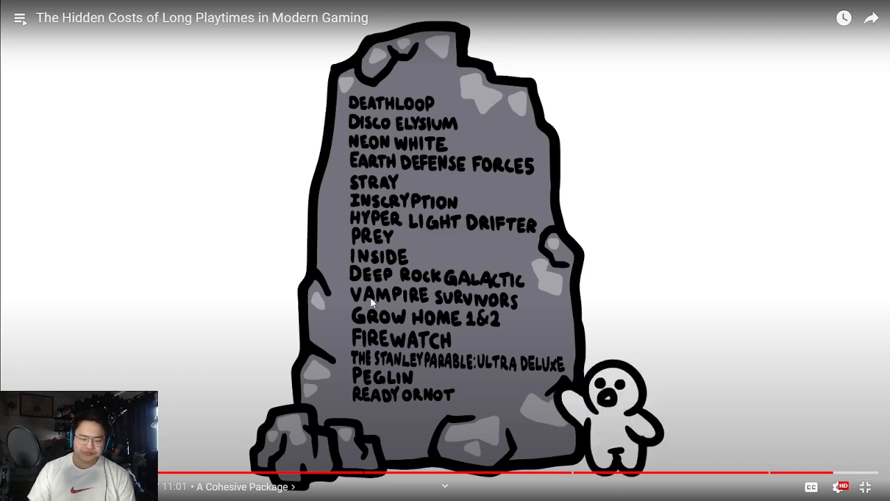